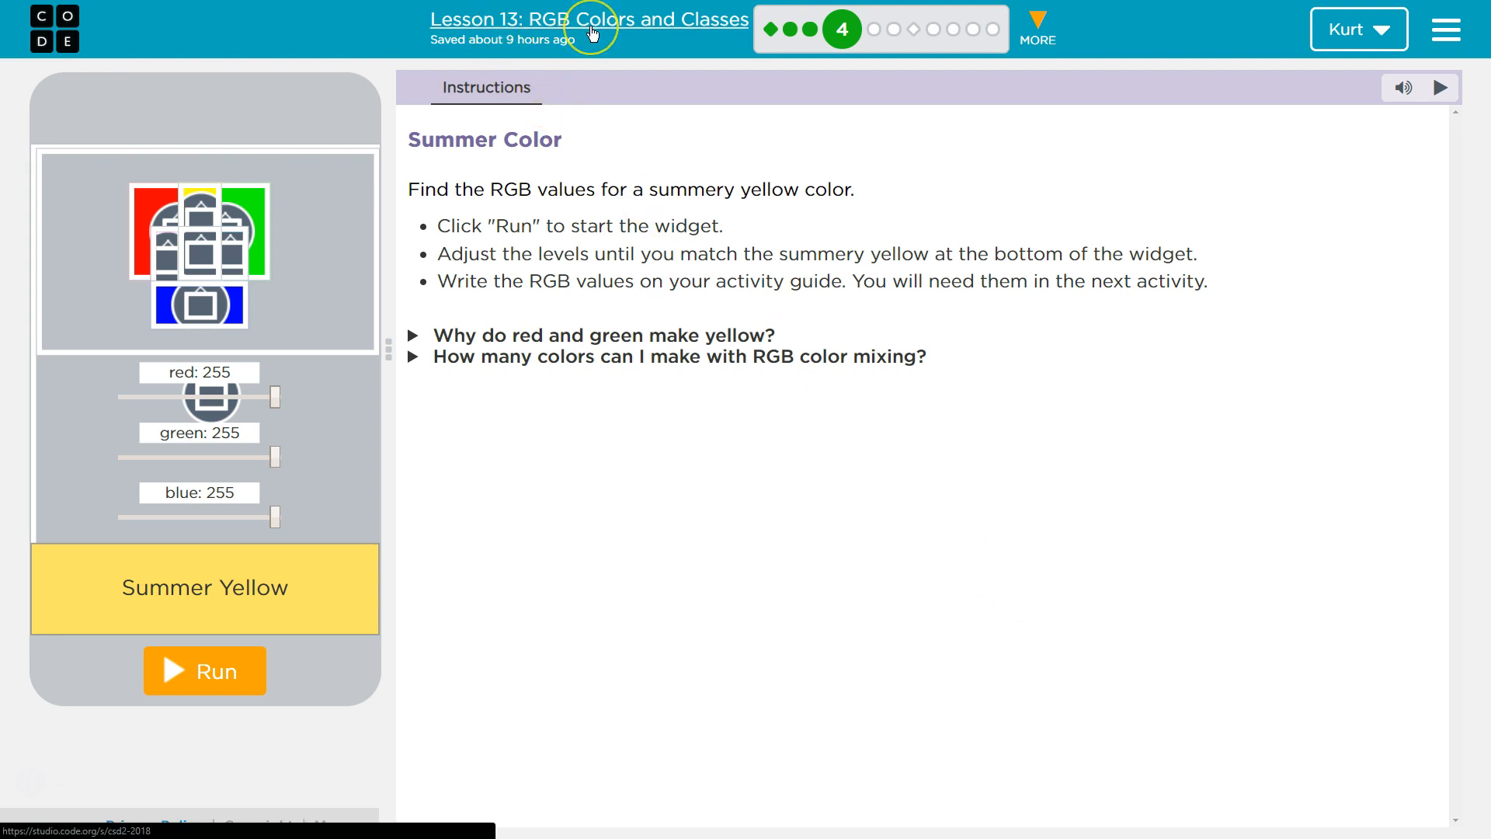
mouse_move(841, 28)
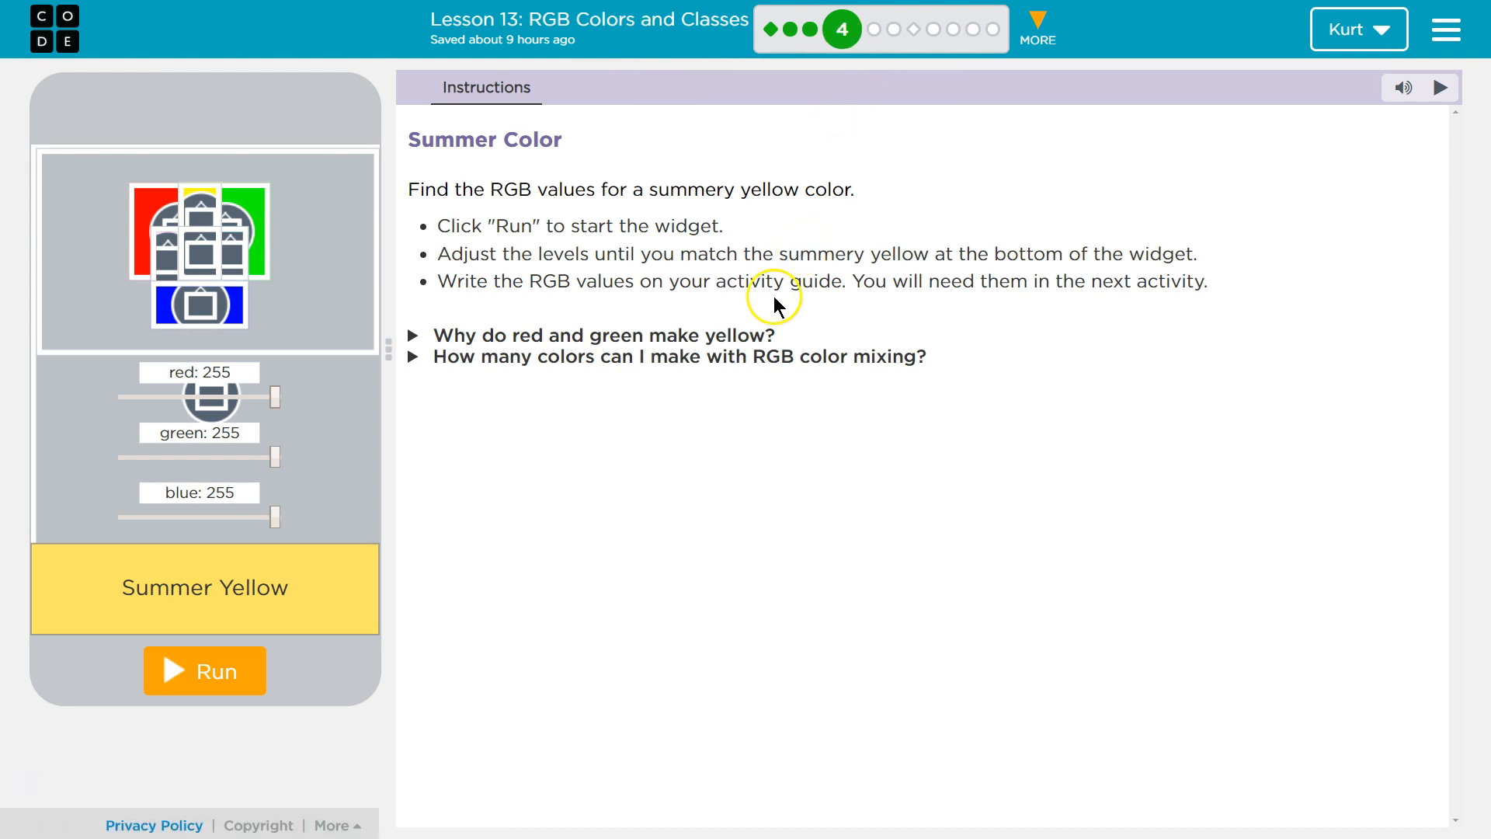
mouse_move(766, 277)
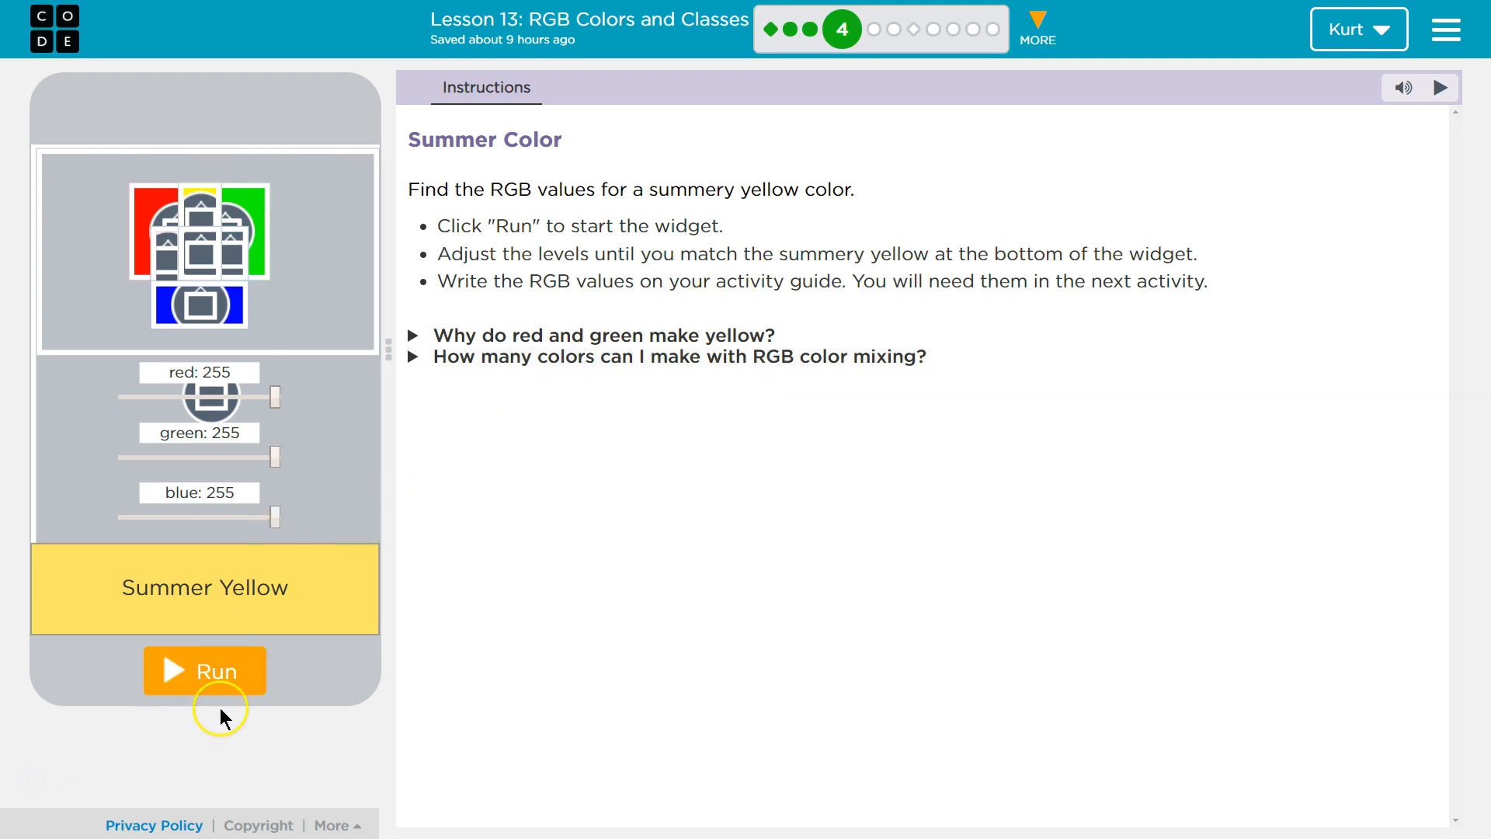
Step: Run the RGB colour-mixing widget, starting with red, green and blue all at 255
click(204, 671)
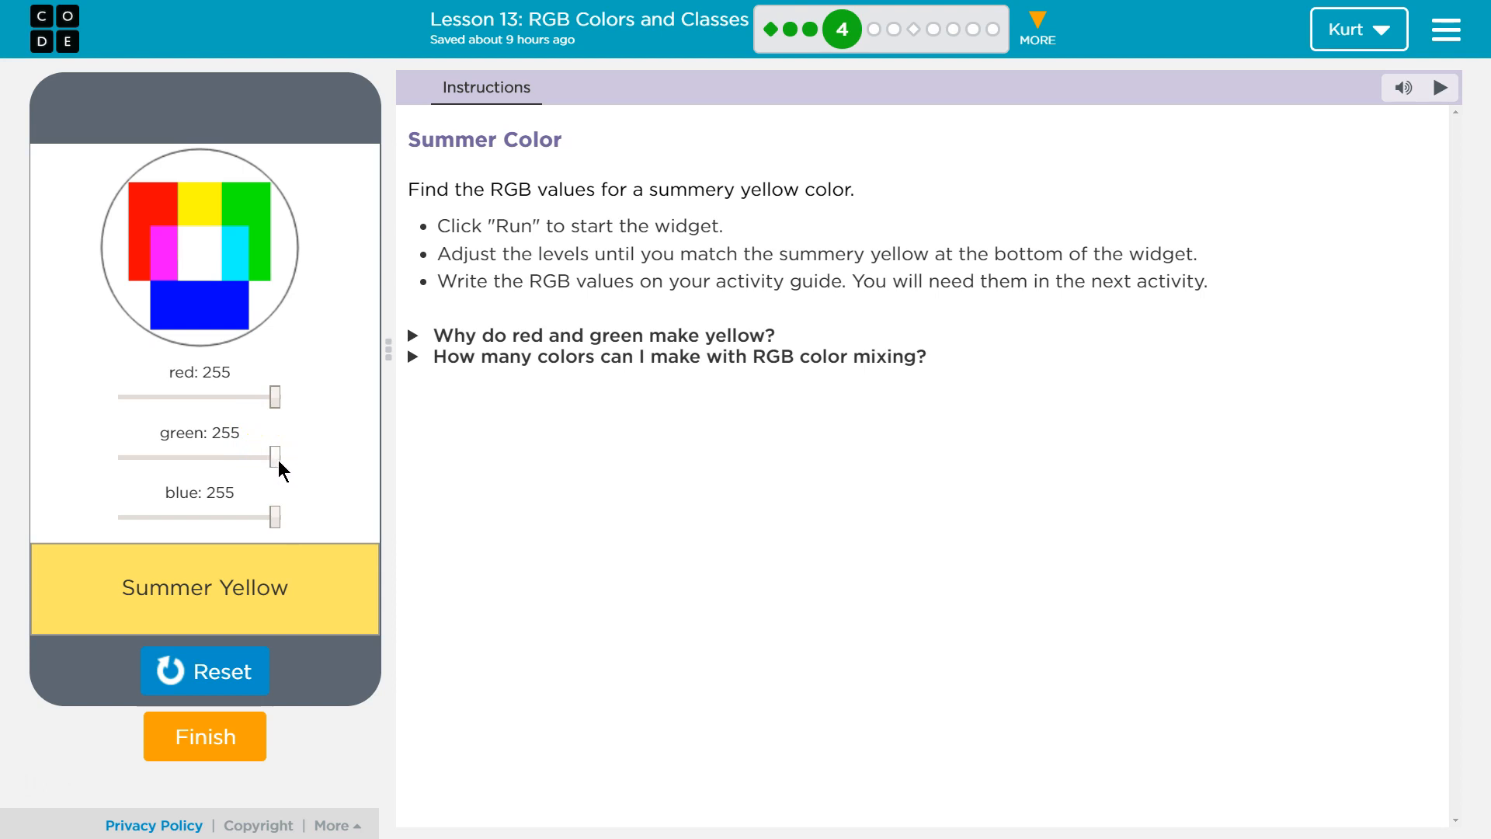
Step: Lower green to 201 and settle blue at exactly 100, keeping red at 255
drag(274, 457, 244, 457)
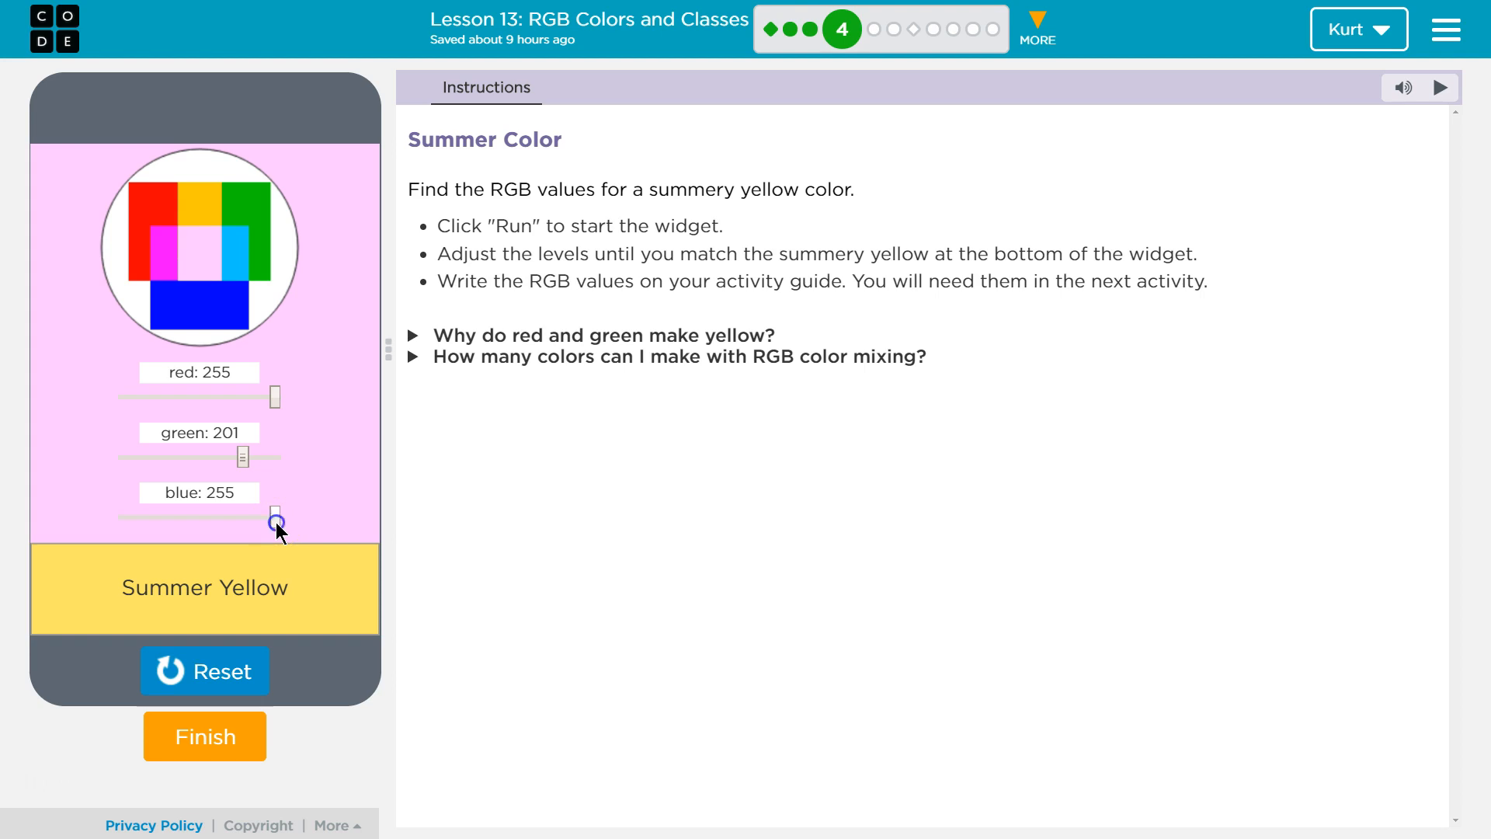
drag(275, 516, 174, 516)
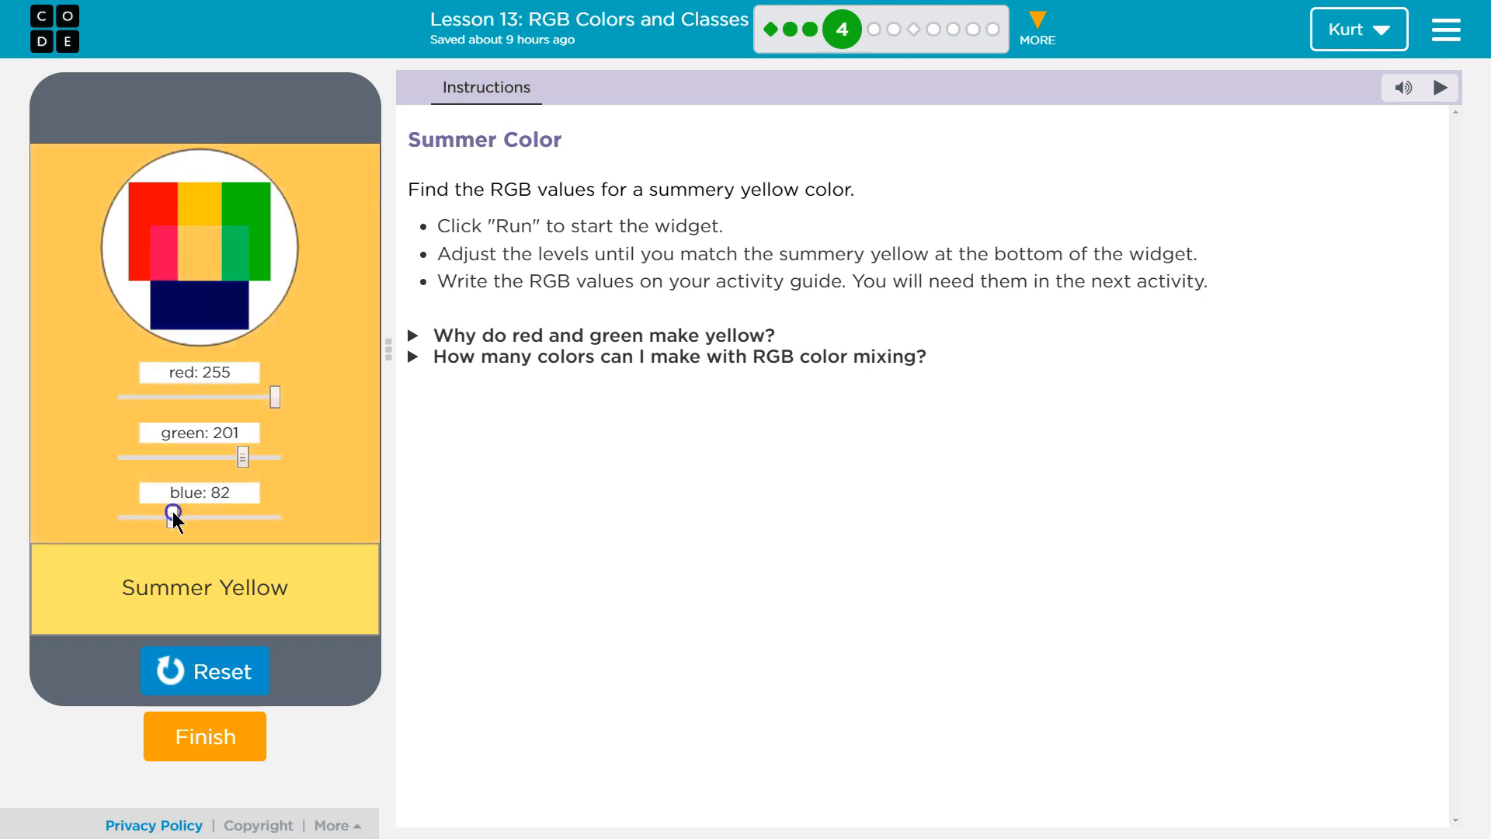
drag(174, 517, 170, 517)
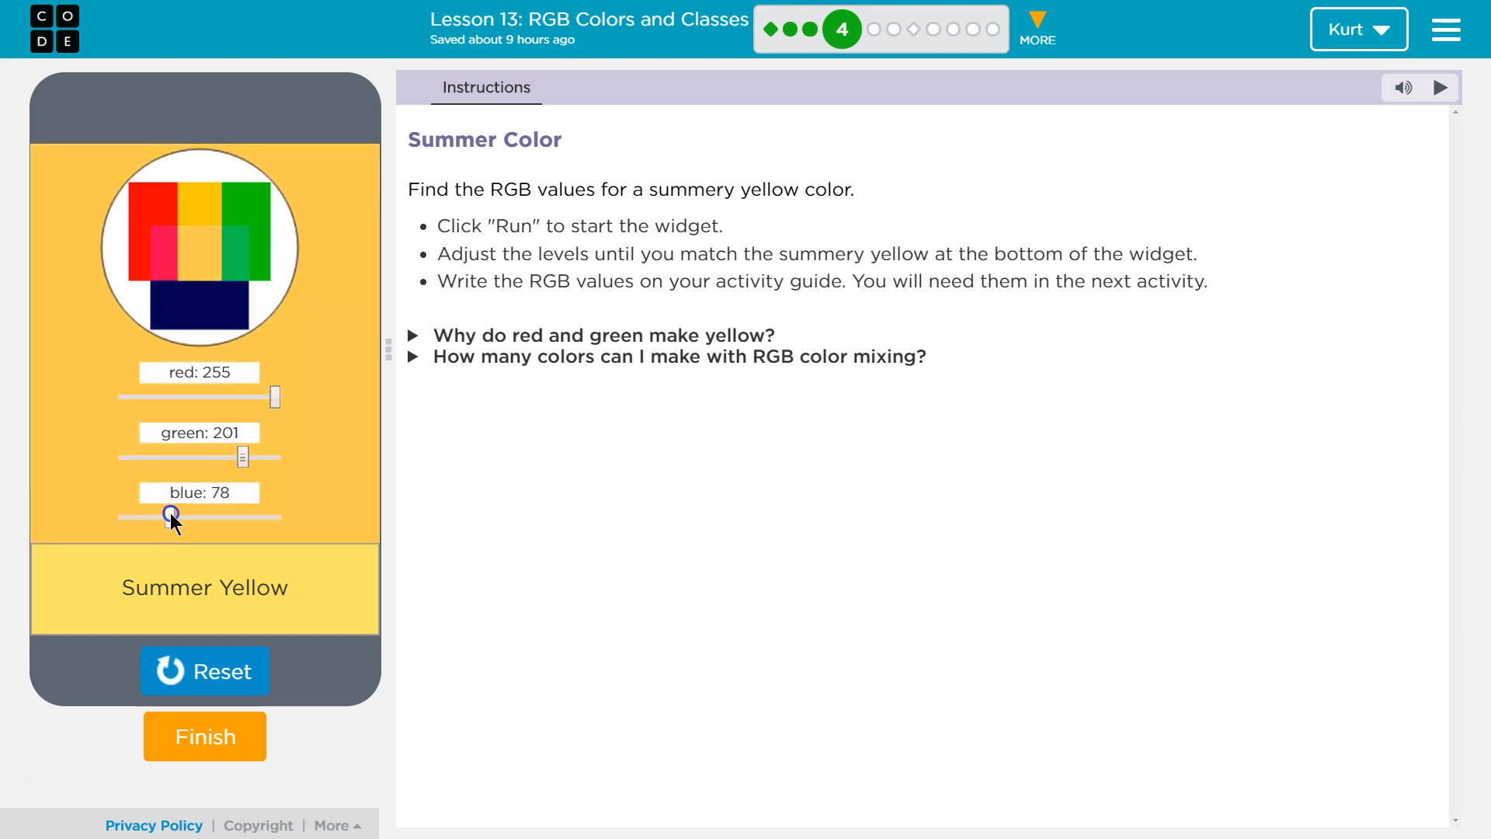
drag(169, 516, 184, 516)
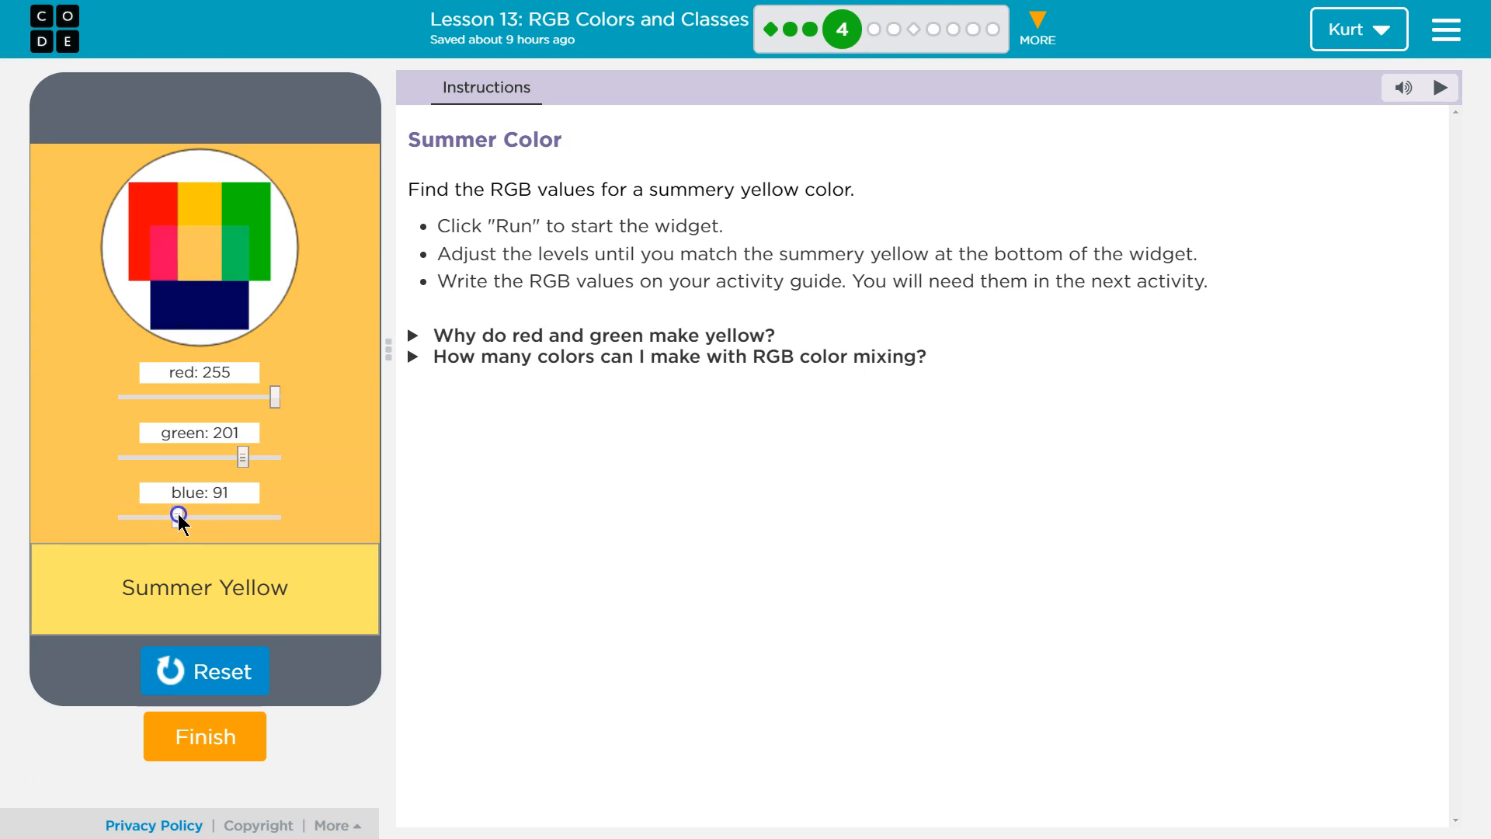
drag(175, 515, 188, 516)
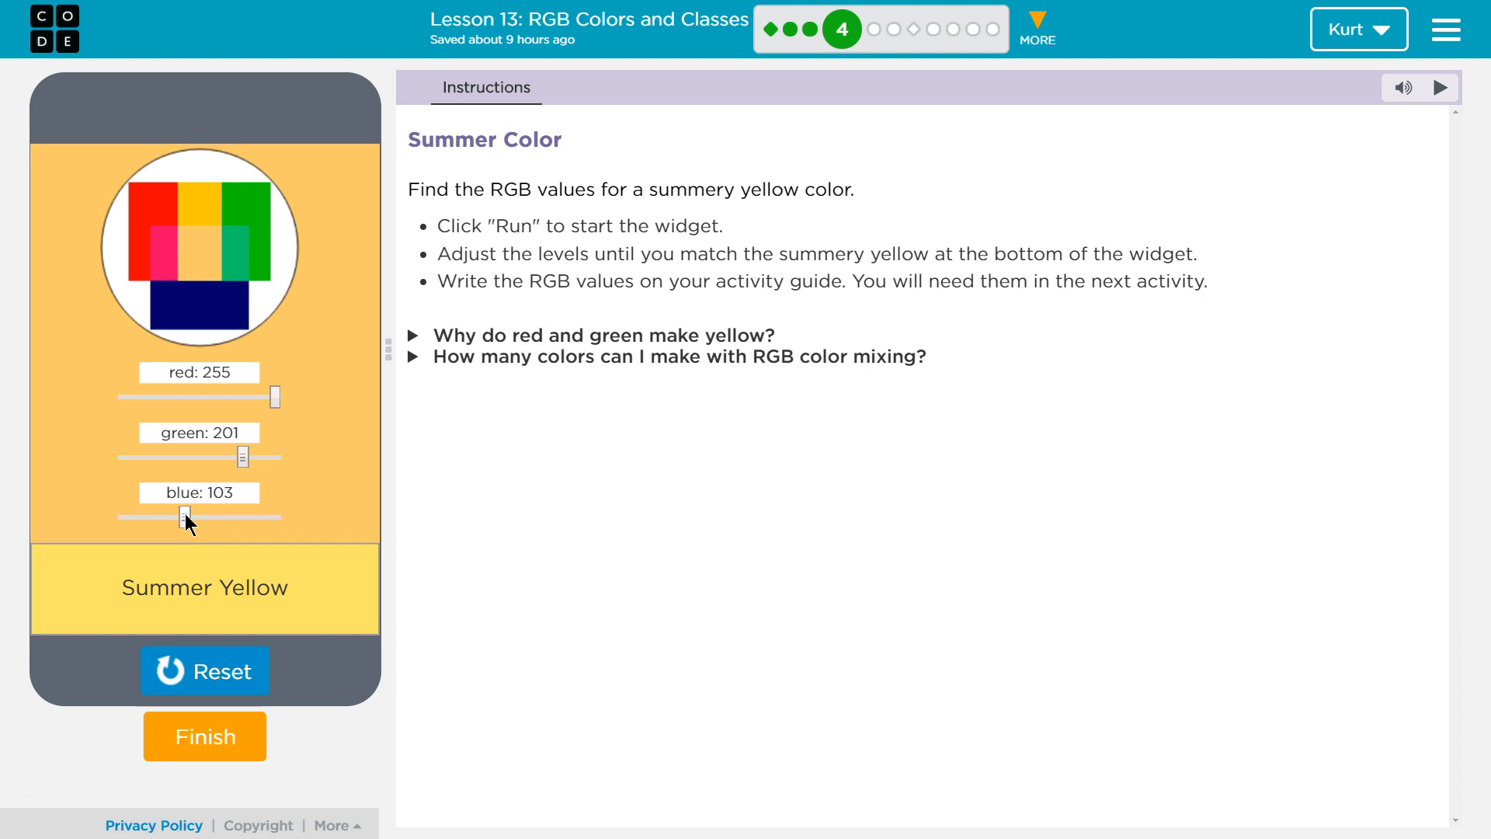
drag(180, 518, 175, 517)
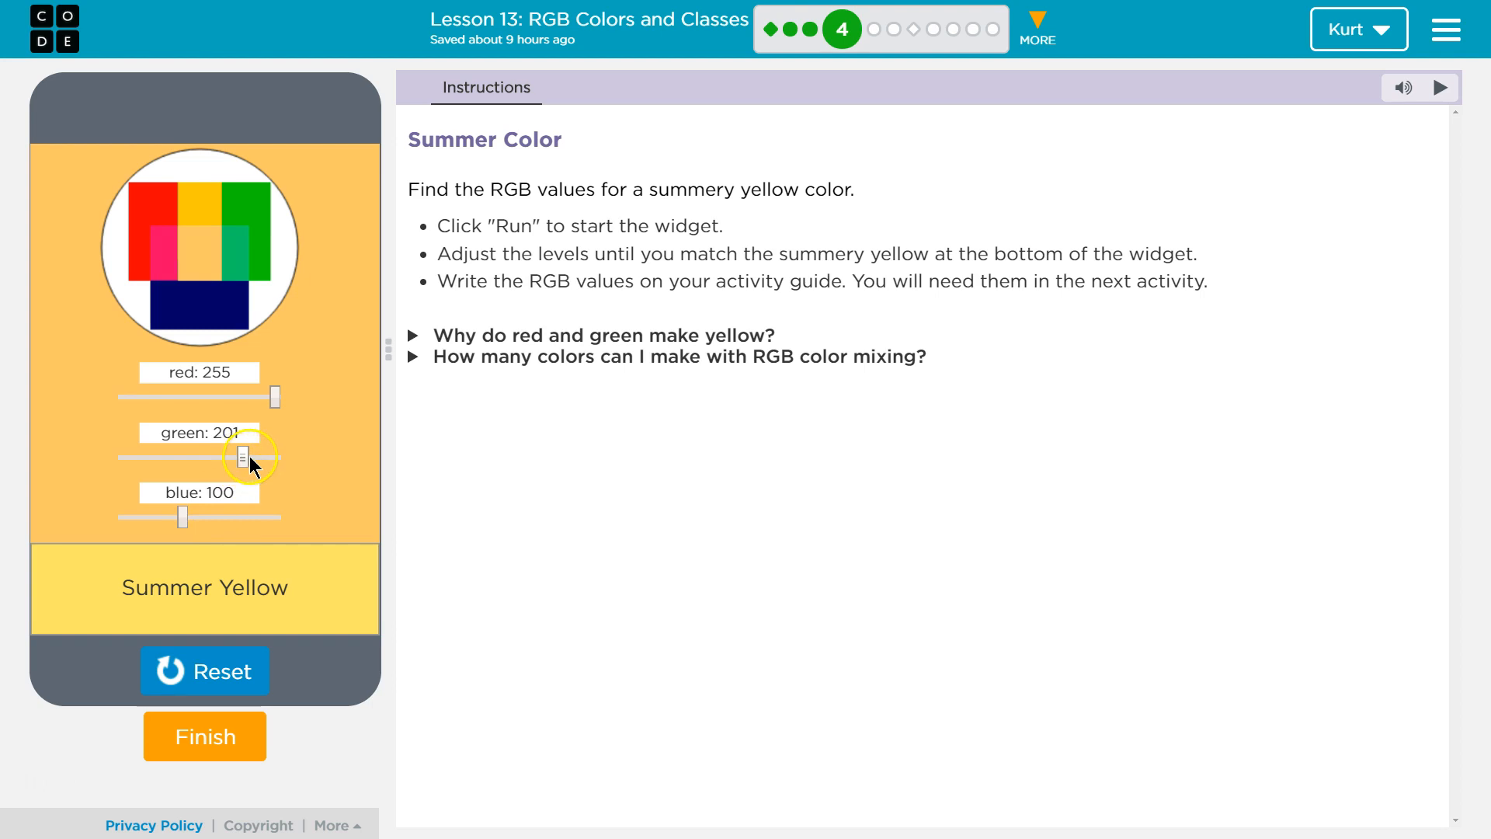
Step: Raise green to exactly 230 for a red 255, green 230, blue 100 Summer Yellow mix
drag(240, 459, 253, 460)
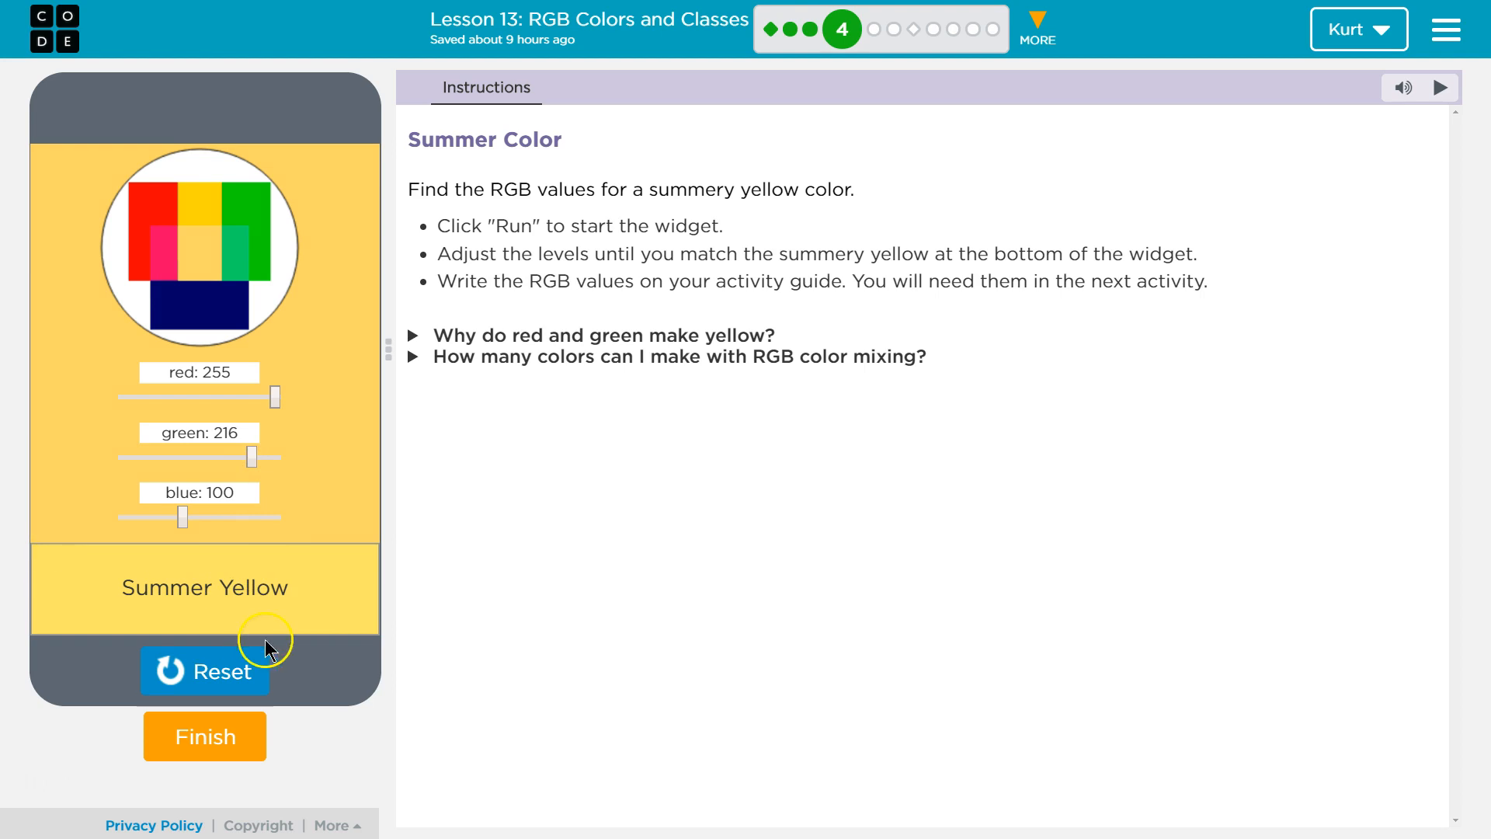
mouse_move(256, 457)
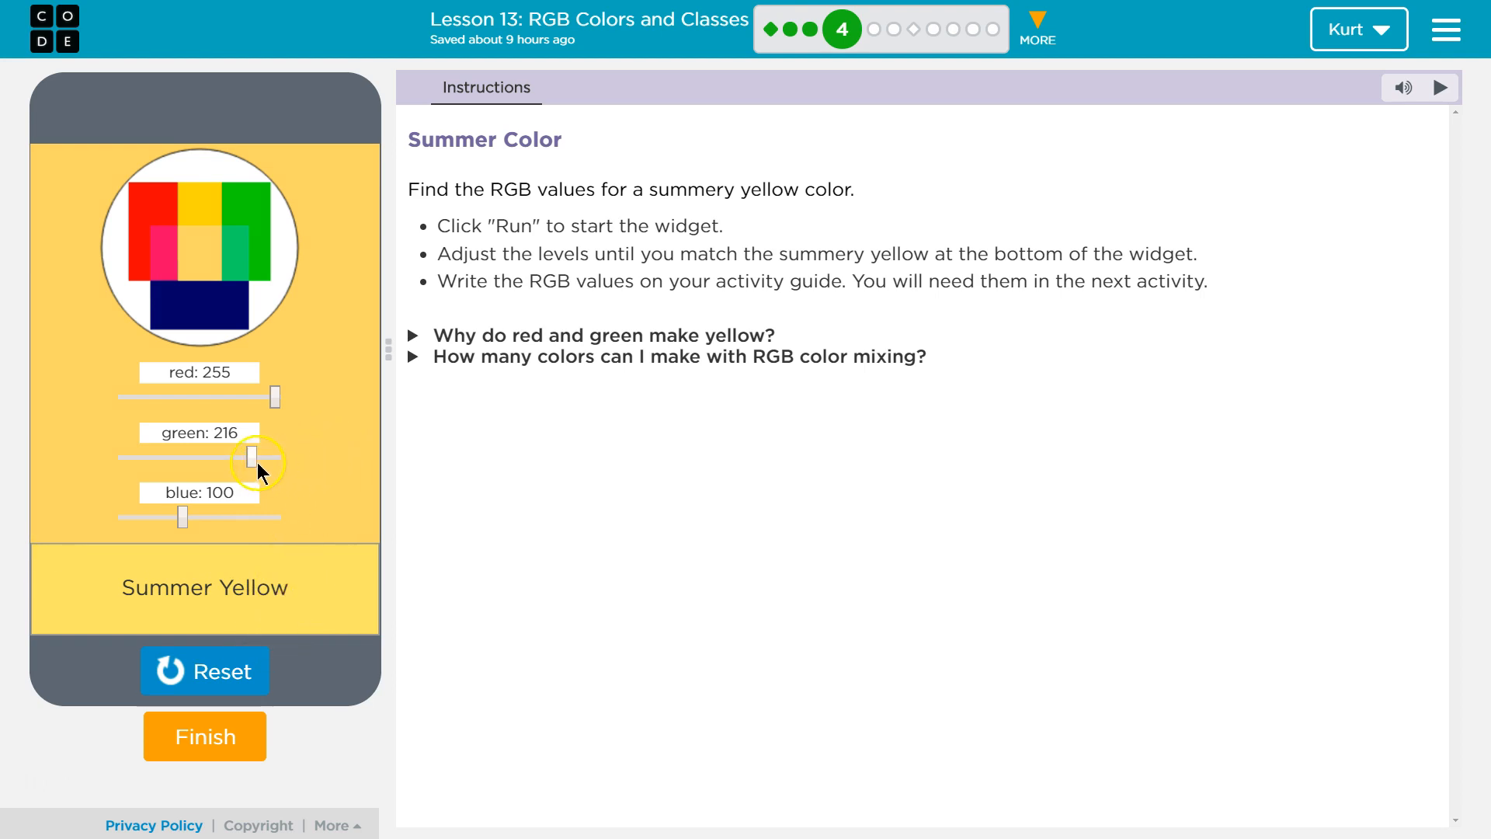
drag(249, 457, 264, 456)
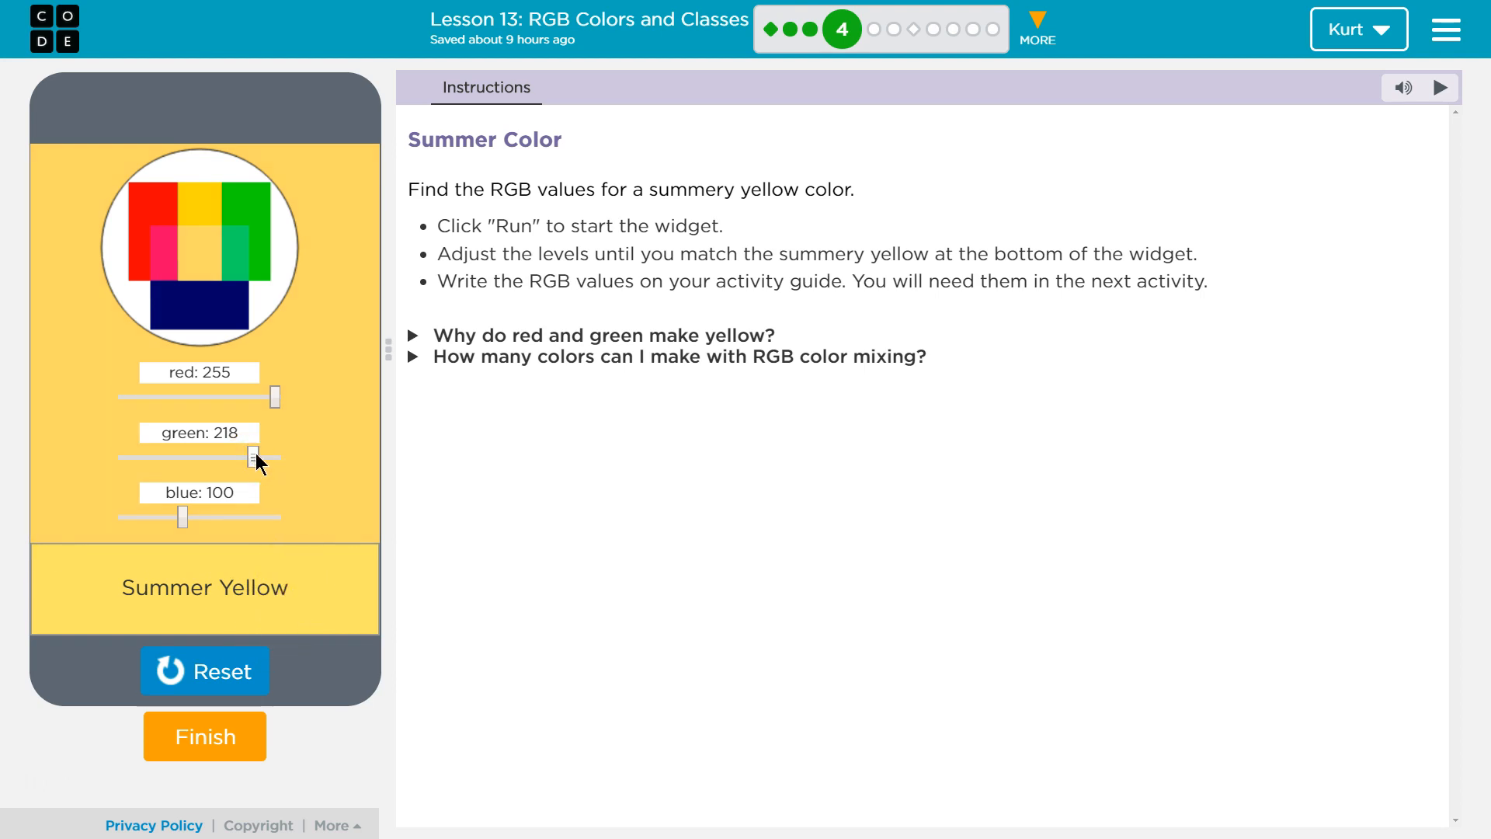
drag(253, 457, 261, 457)
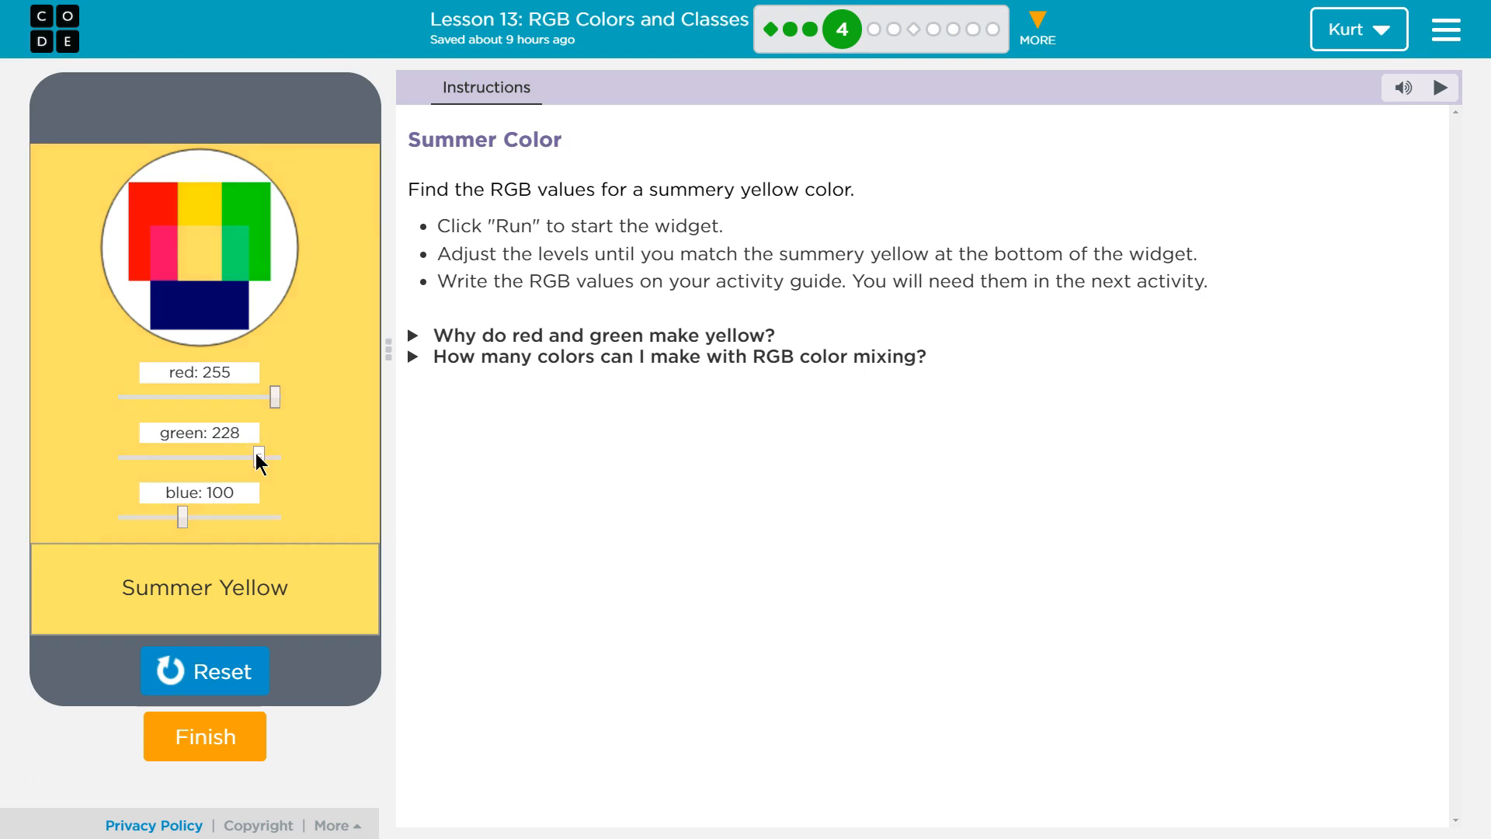
drag(264, 457, 271, 456)
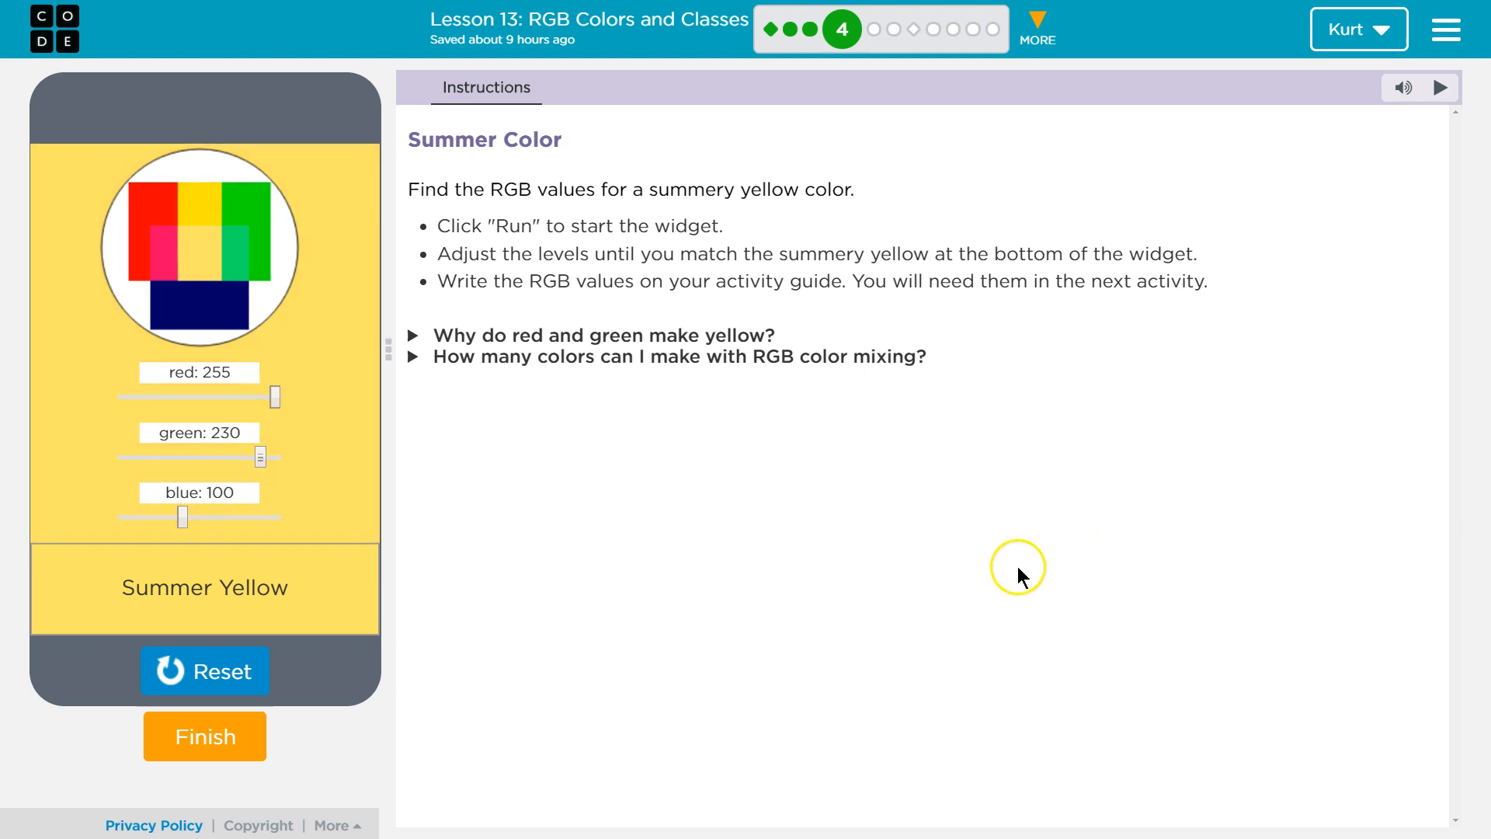
mouse_move(932, 474)
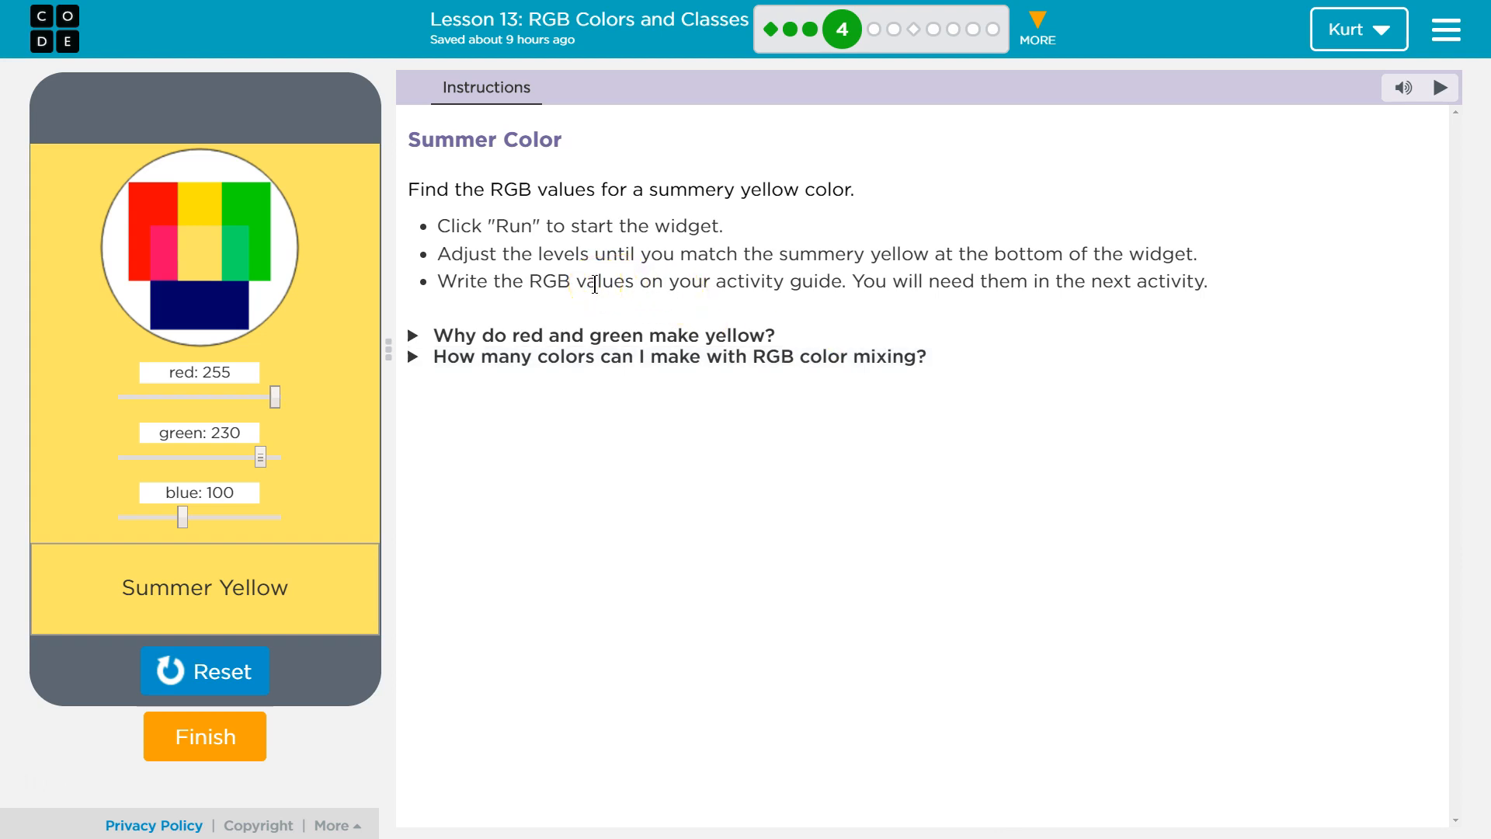
mouse_move(690, 261)
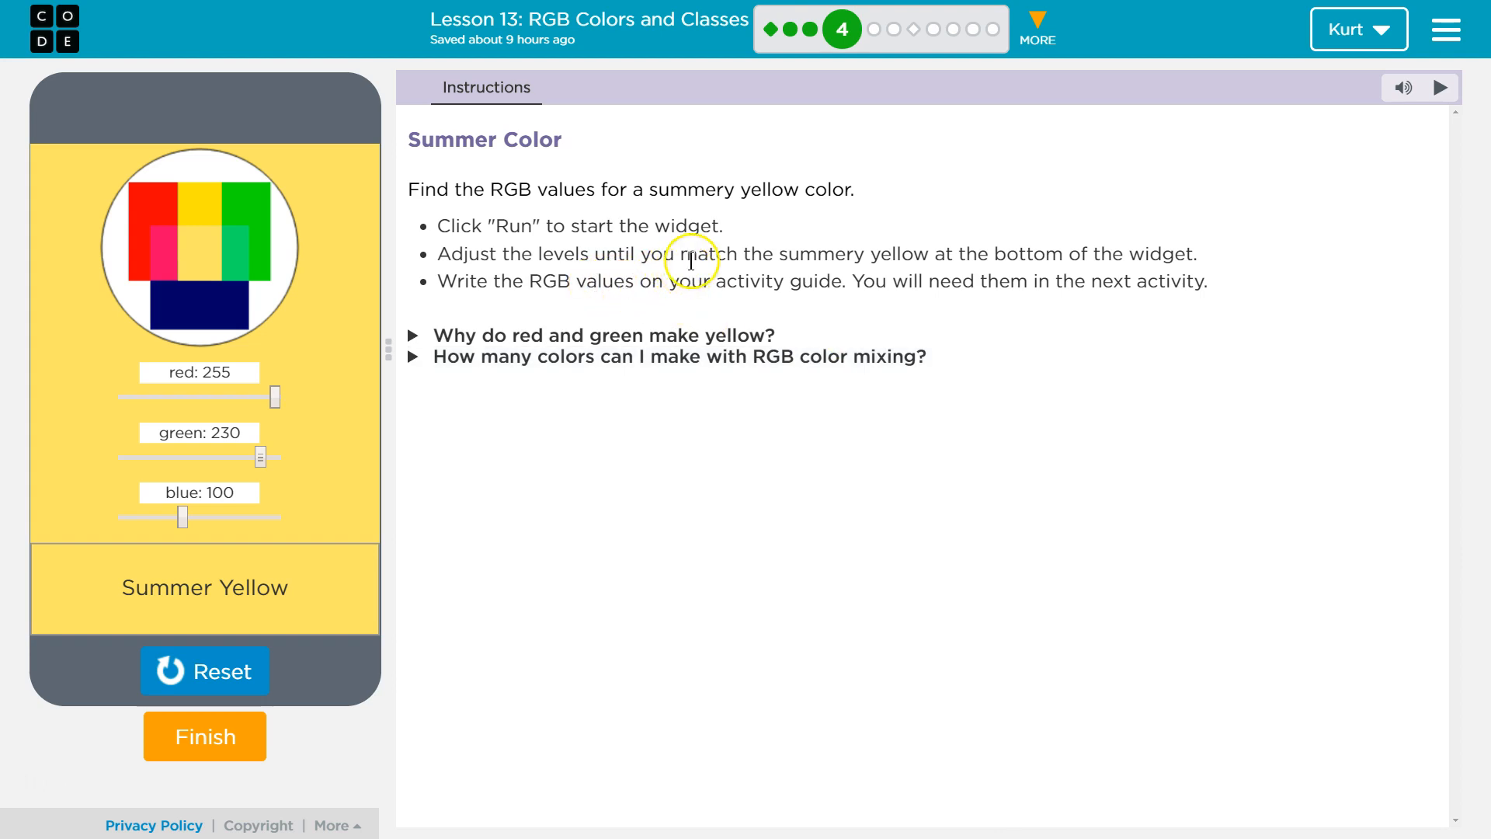
mouse_move(823, 278)
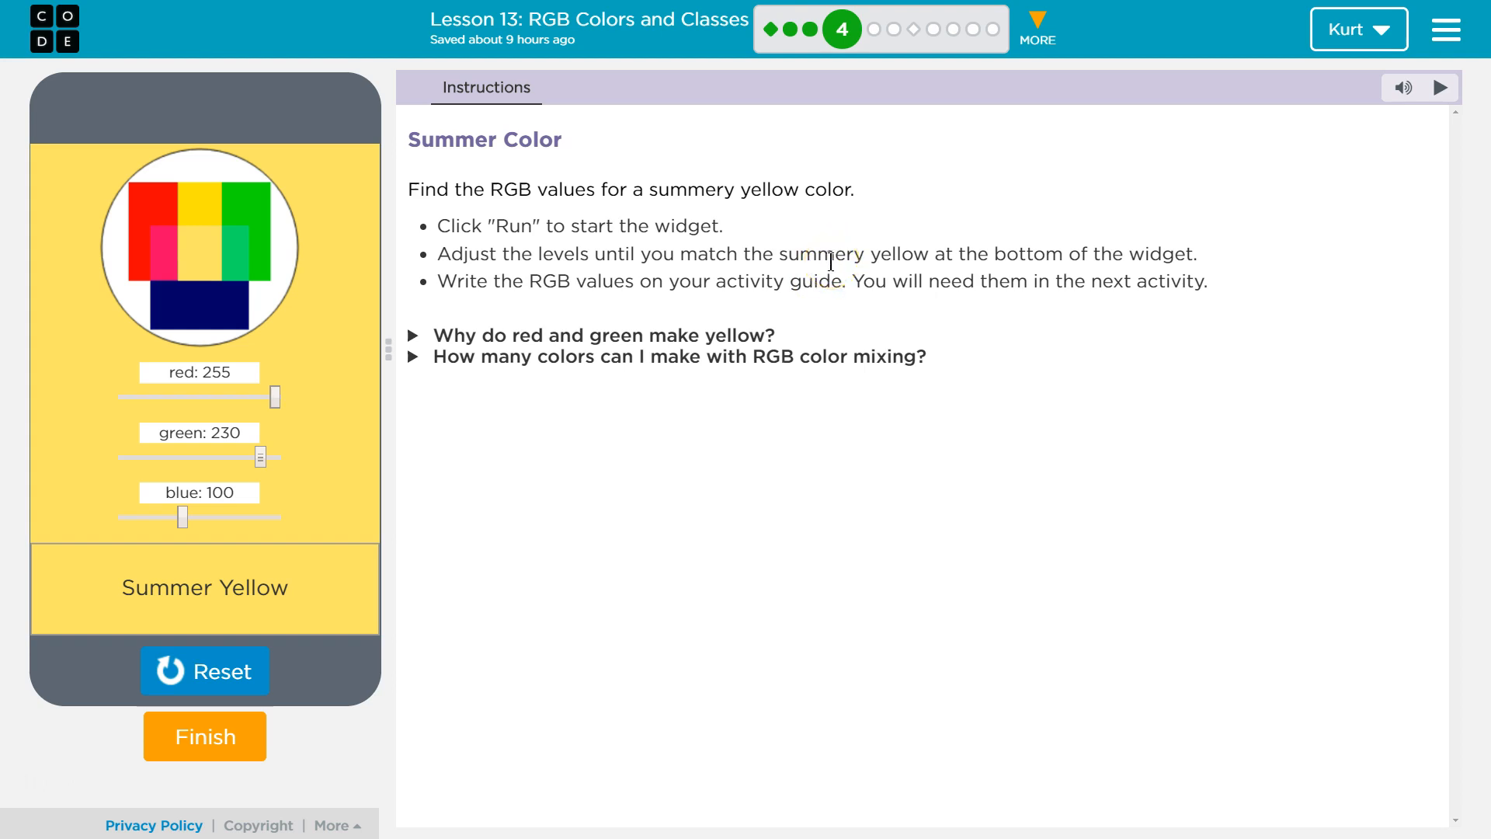
mouse_move(880, 409)
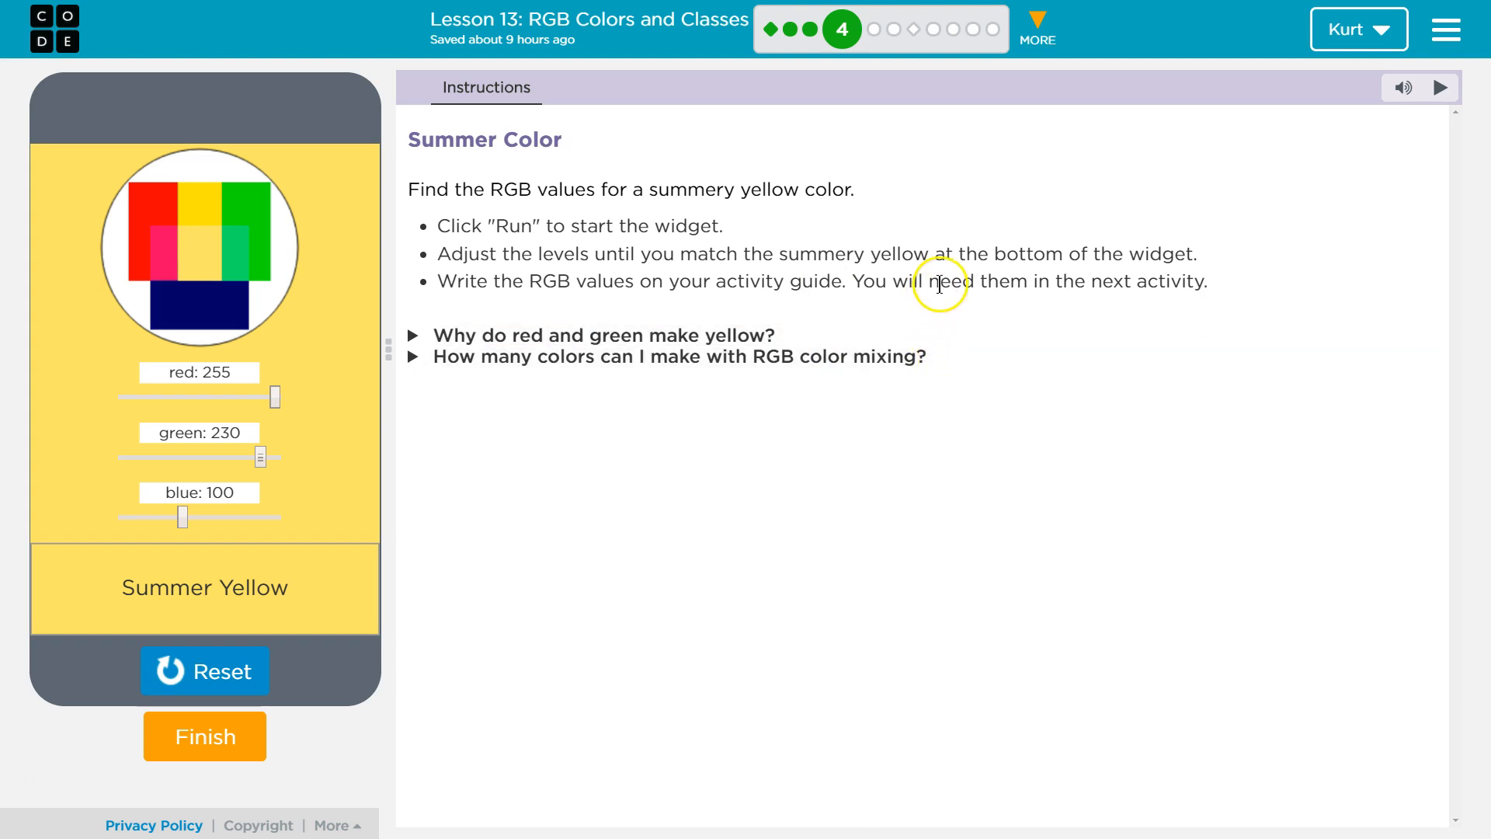
mouse_move(921, 274)
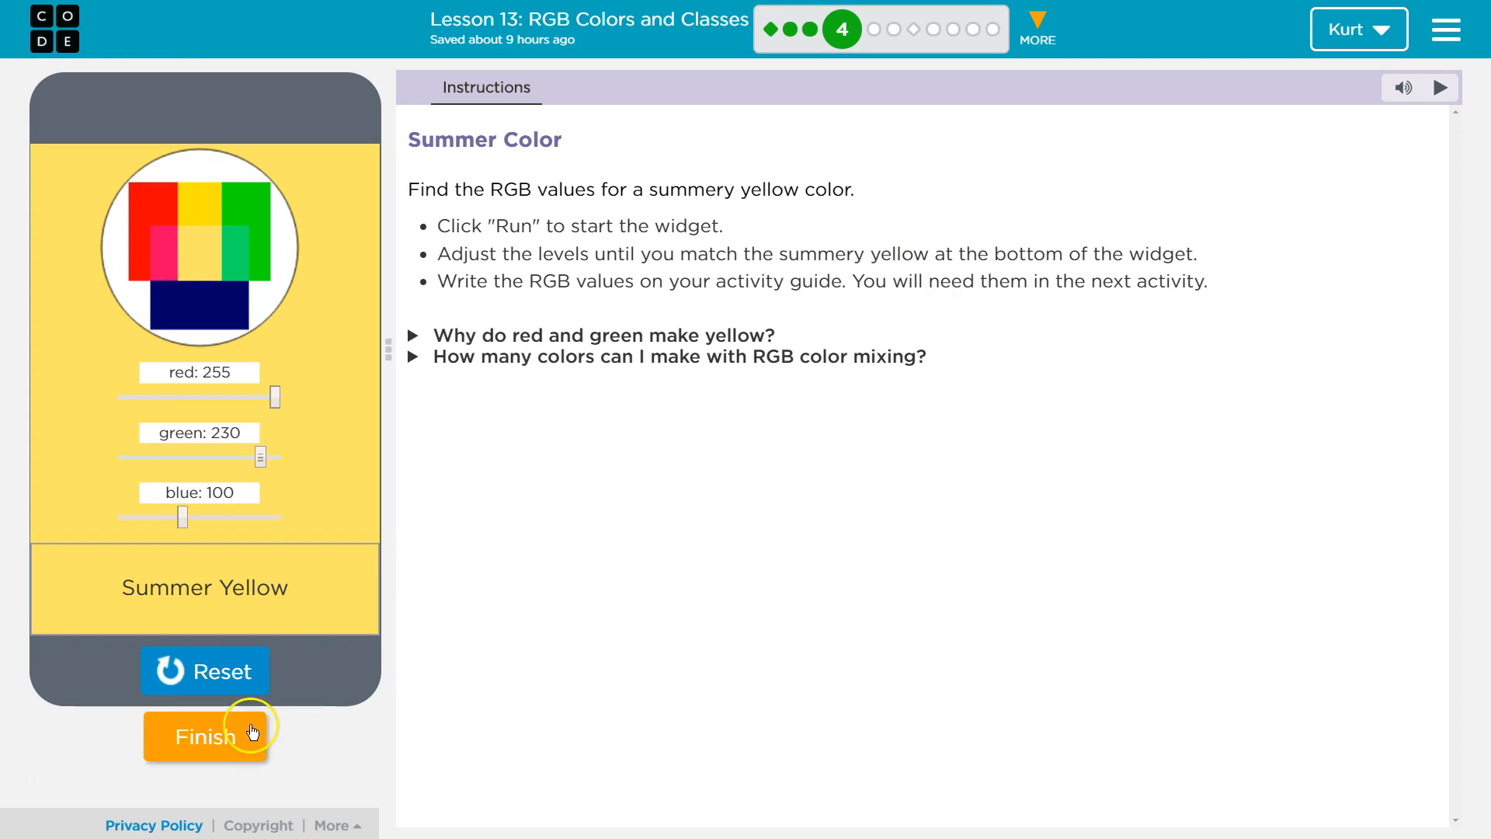
Step: Finish the activity, bringing up the 'Are you finished?' confirmation
click(205, 736)
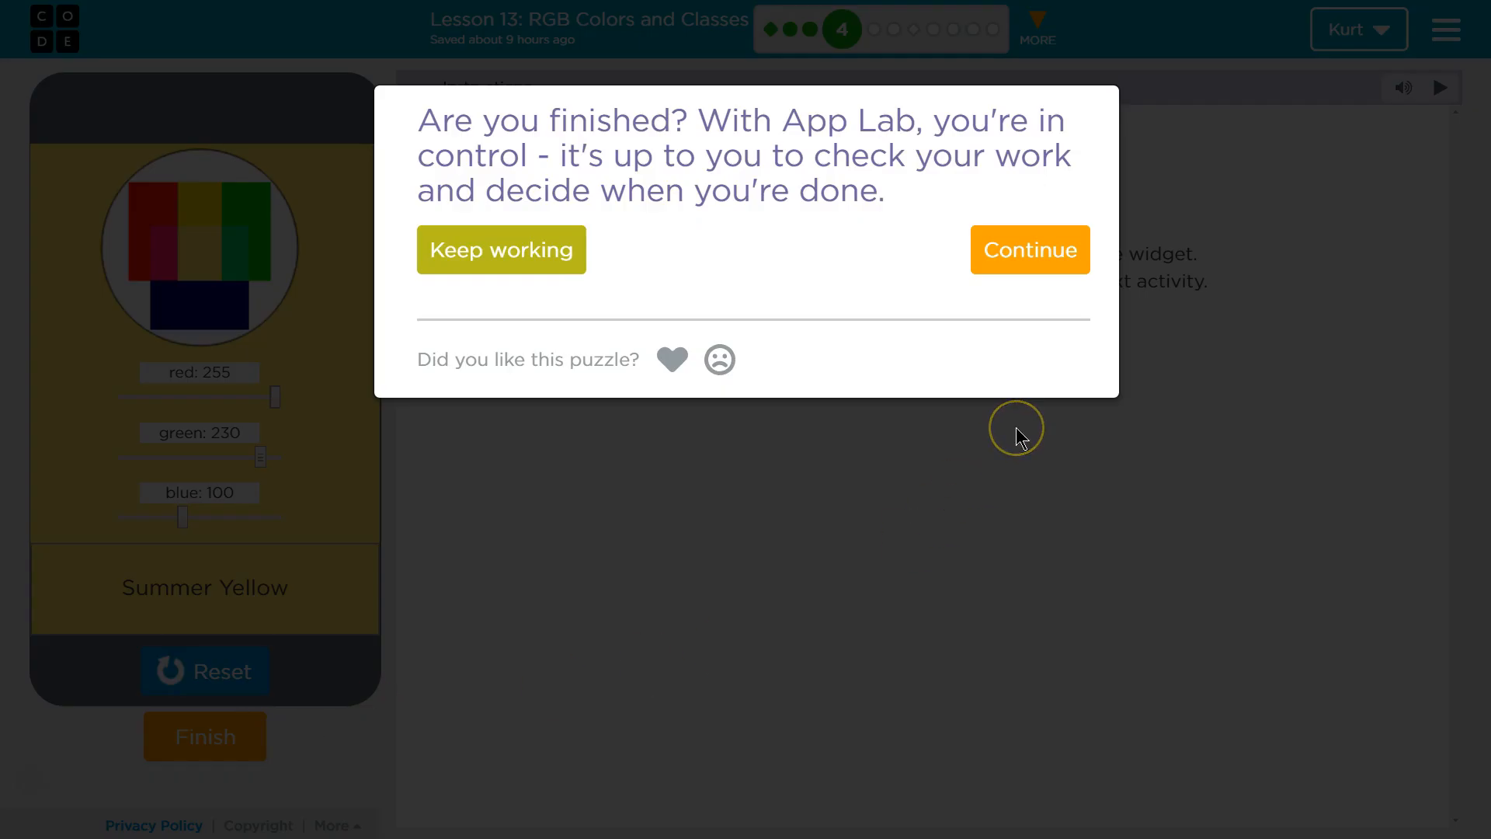